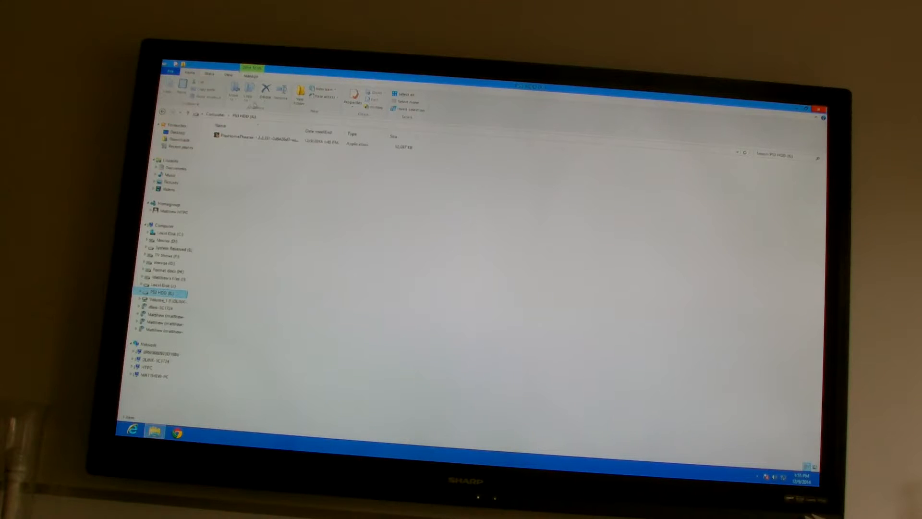
Launch the PlexHomeTheater installer from the PS3 HDD drive.
left_click(241, 136)
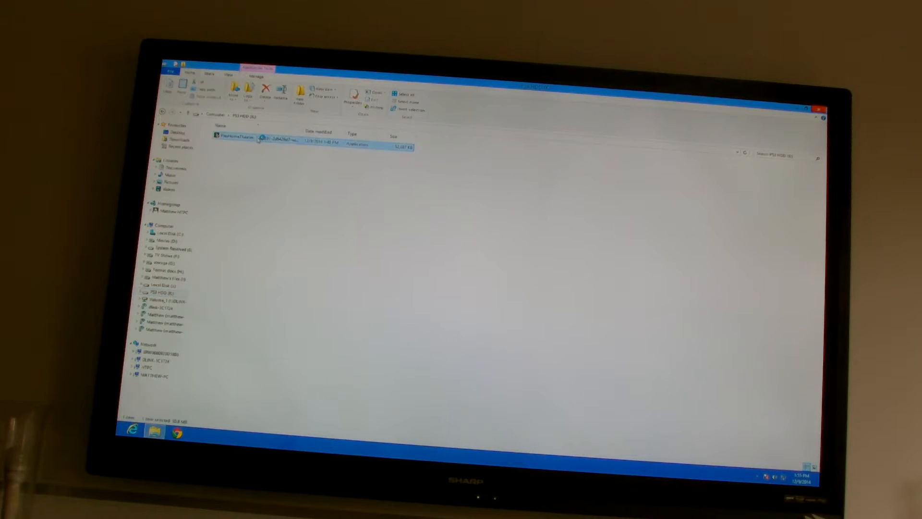
double_click(241, 137)
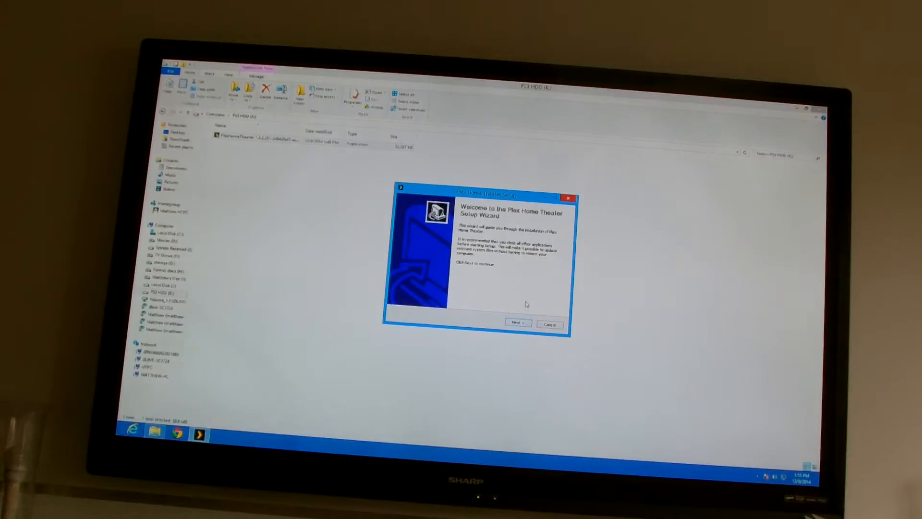
Install Plex Home Theater accepting the default folder, Start menu folder and components.
left_click(517, 322)
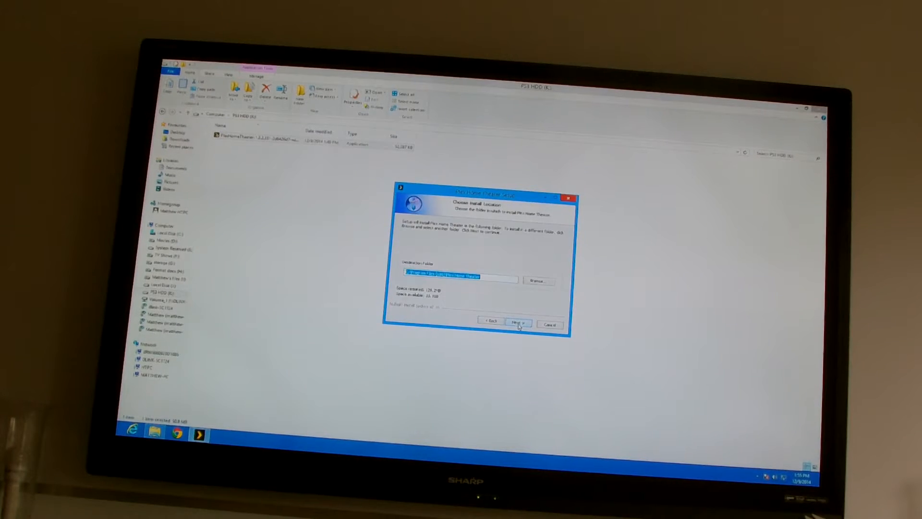
left_click(518, 322)
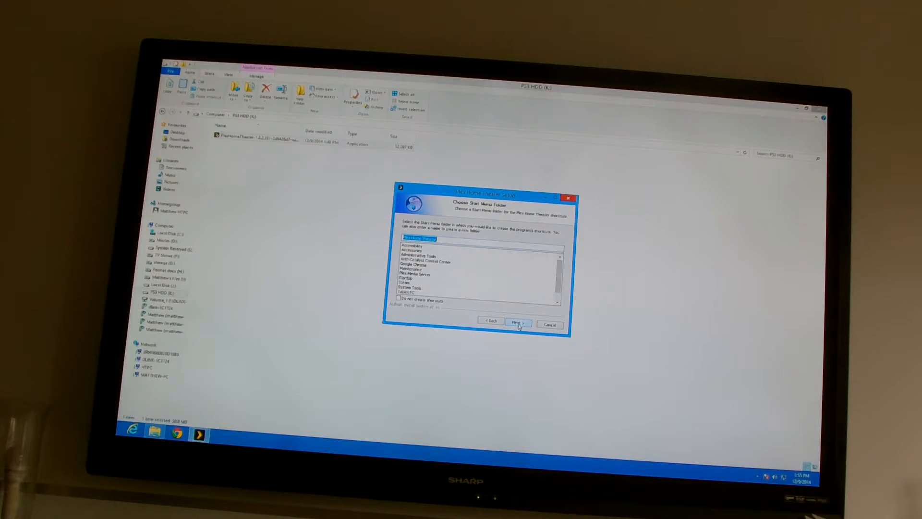
left_click(517, 322)
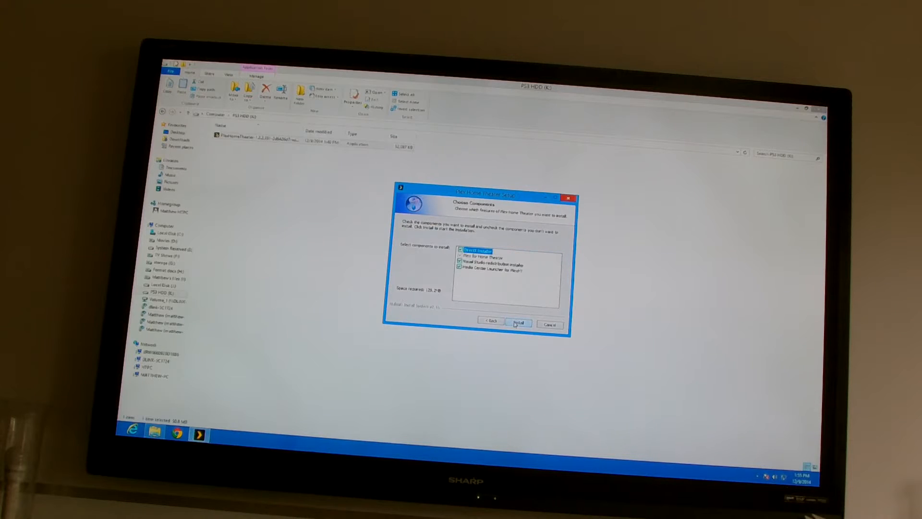
left_click(519, 322)
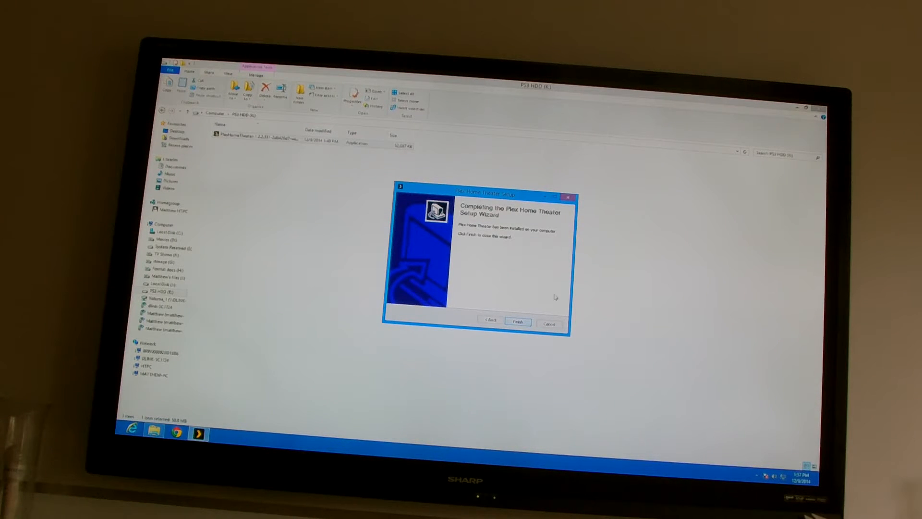
left_click(518, 322)
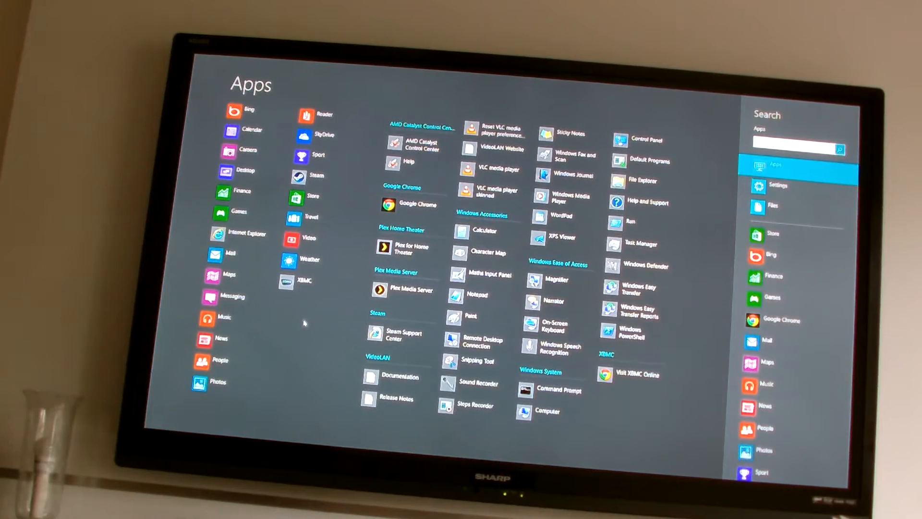
mouse_move(330, 103)
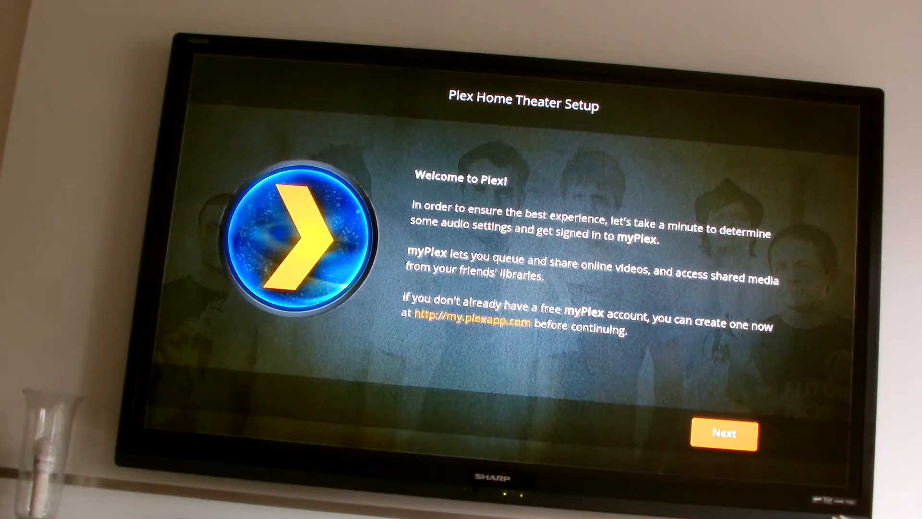
Start the Plex first-run setup from its welcome page toward myPlex sign-in.
left_click(725, 434)
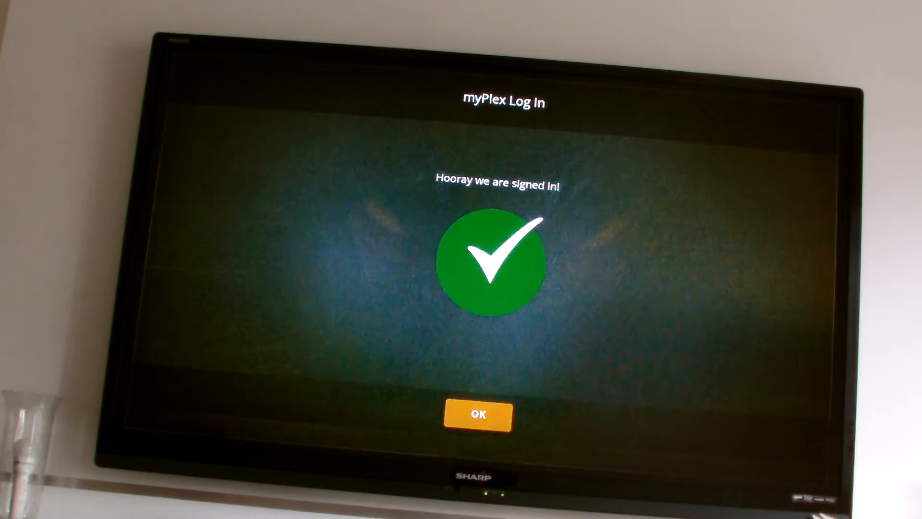
Dismiss the myPlex sign-in confirmation, browse the home menu, and quit Plex.
left_click(479, 414)
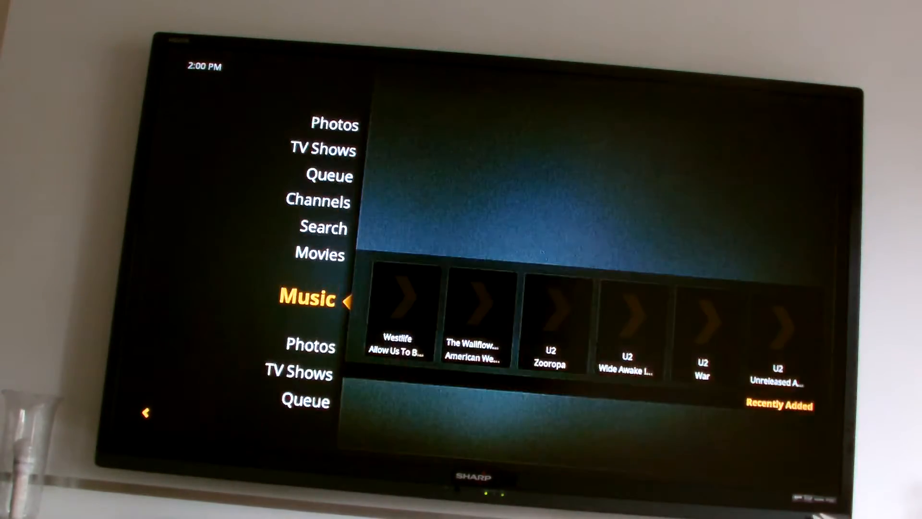
key("up")
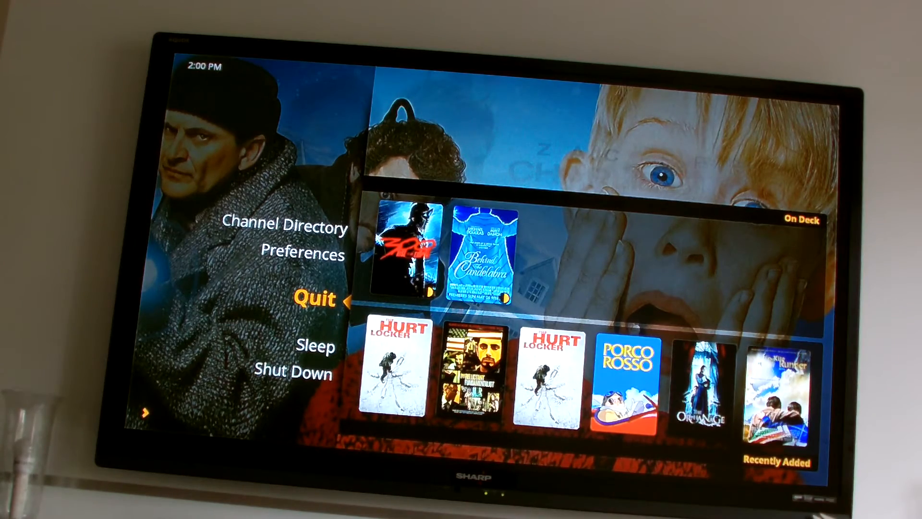
left_click(316, 298)
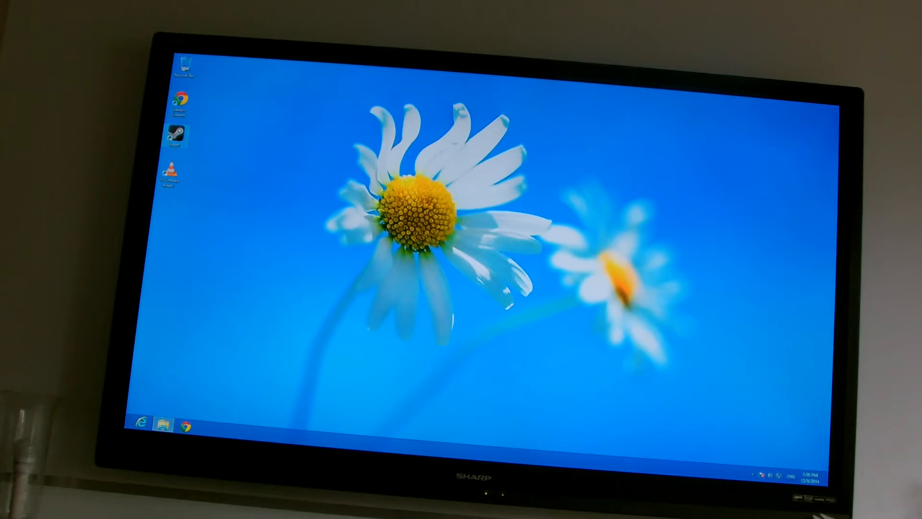
Launch Steam from its desktop icon and enter Big Picture mode.
double_click(183, 131)
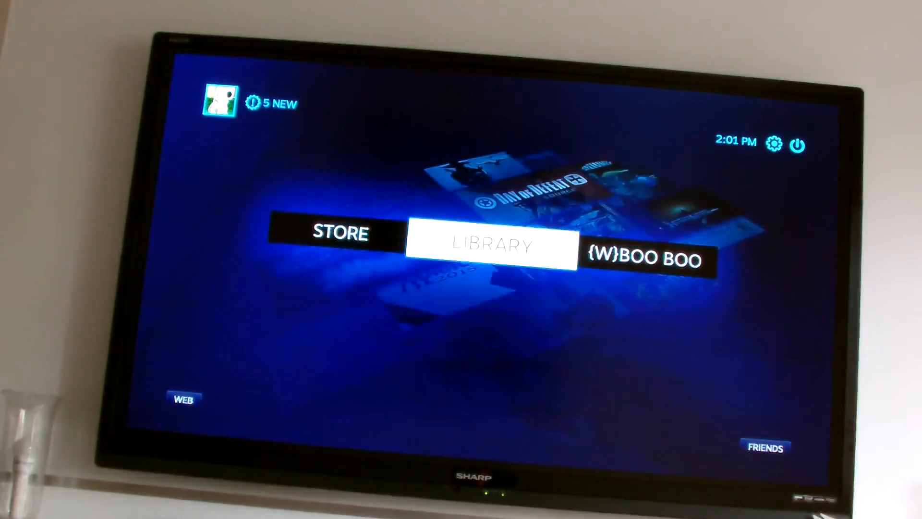
Show All Games in the Big Picture Library to find Plex for Home Theater.
left_click(490, 246)
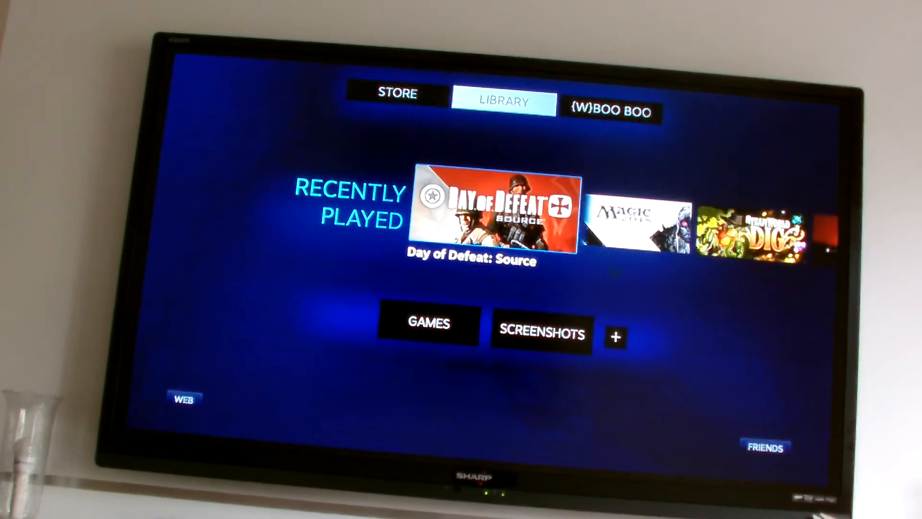
left_click(427, 324)
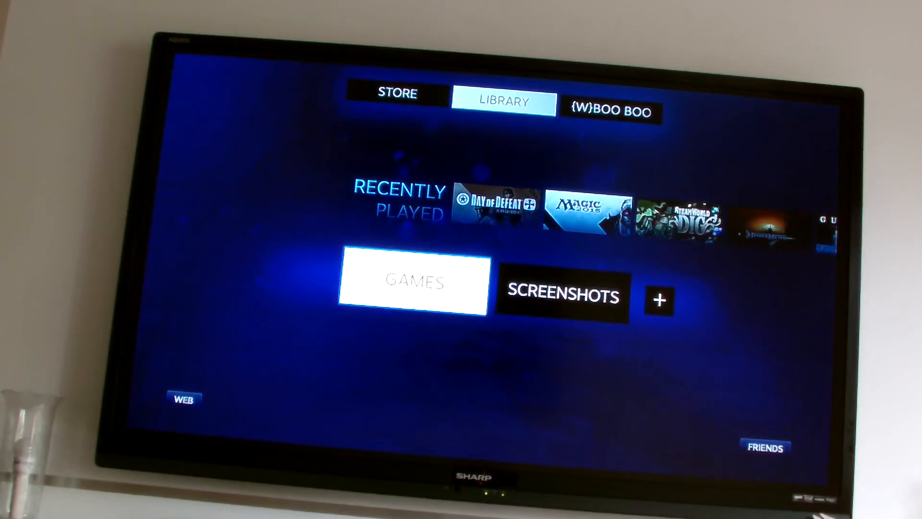
left_click(413, 283)
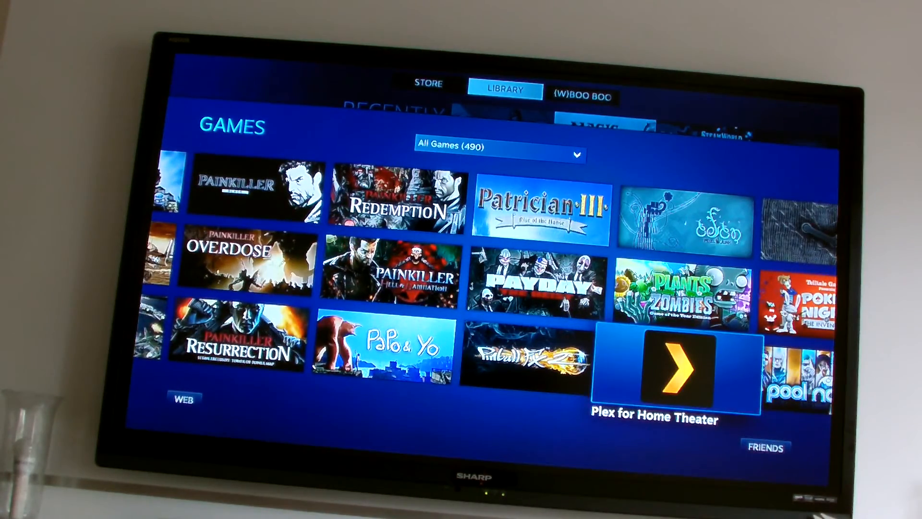
Play Plex for Home Theater from its Big Picture library tile.
left_click(673, 370)
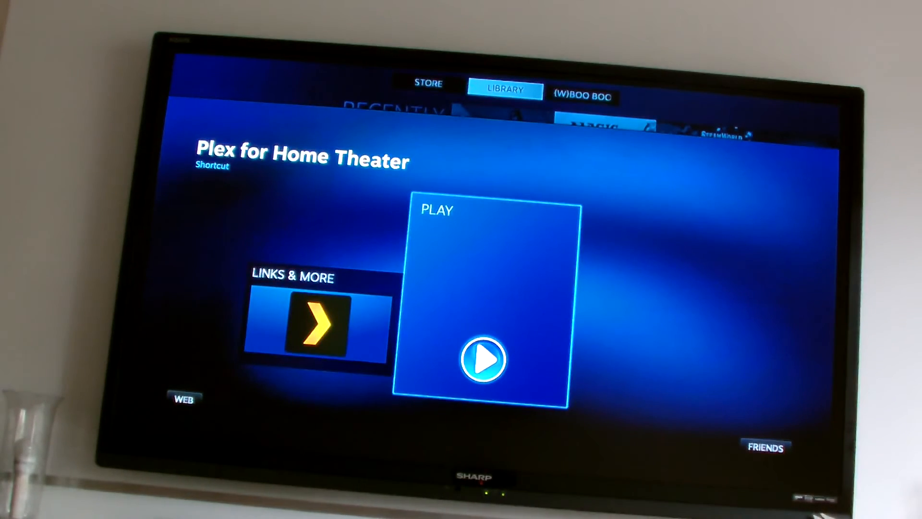
left_click(483, 359)
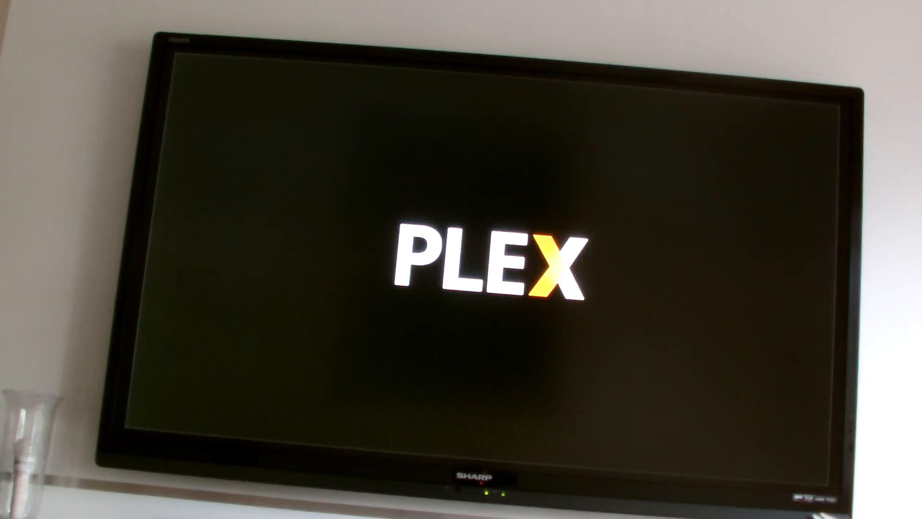